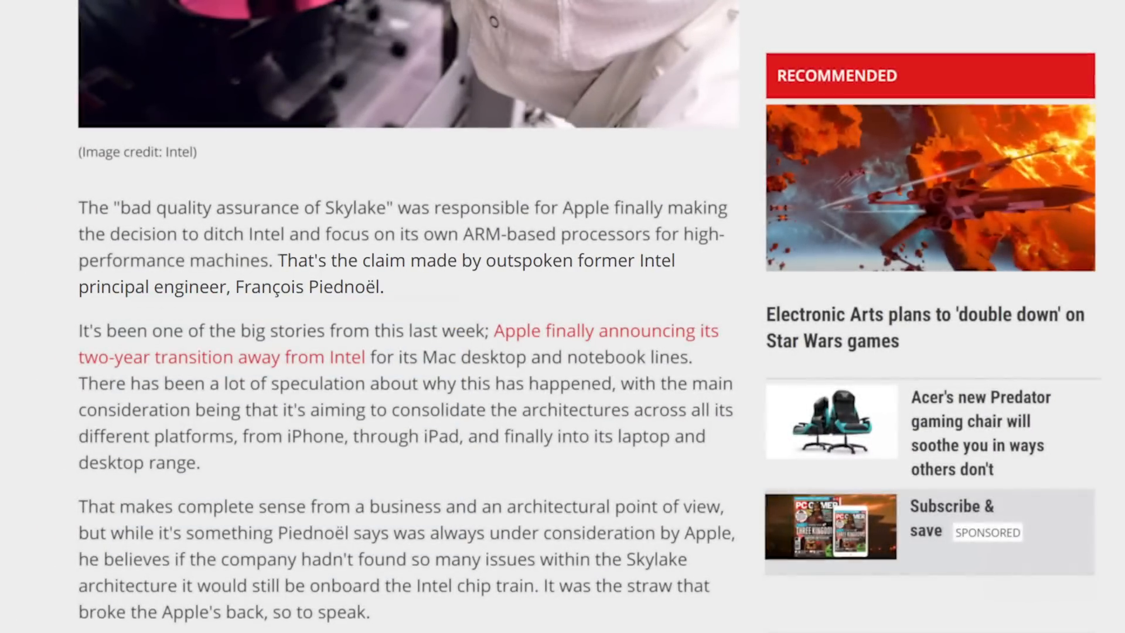
scroll("down", 3)
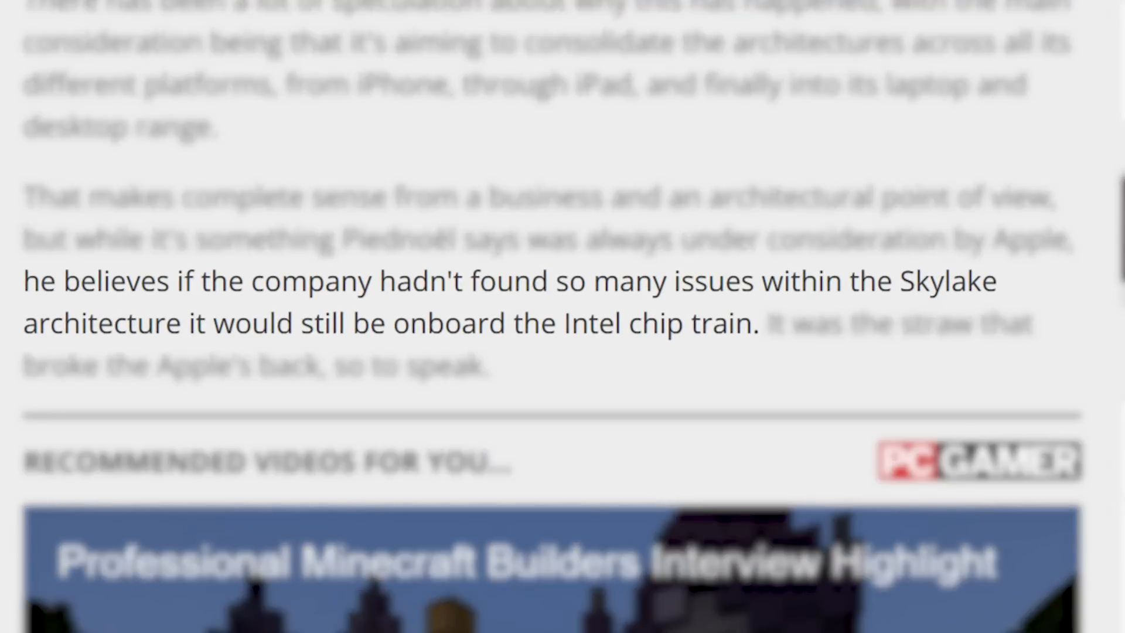
scroll("up", 3)
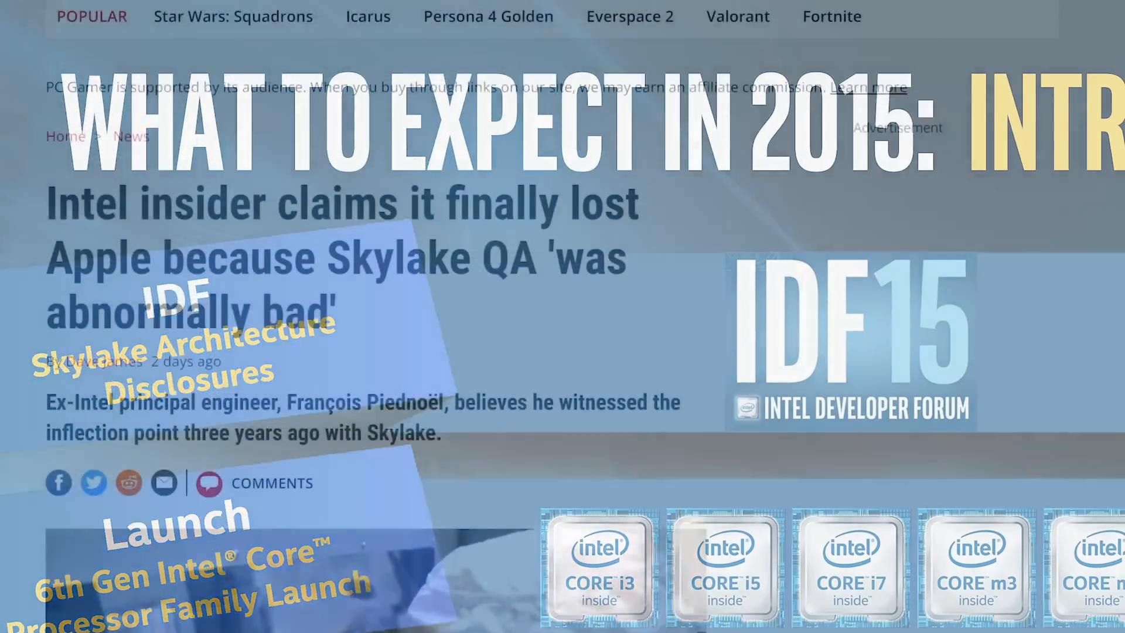
scroll("down", 3)
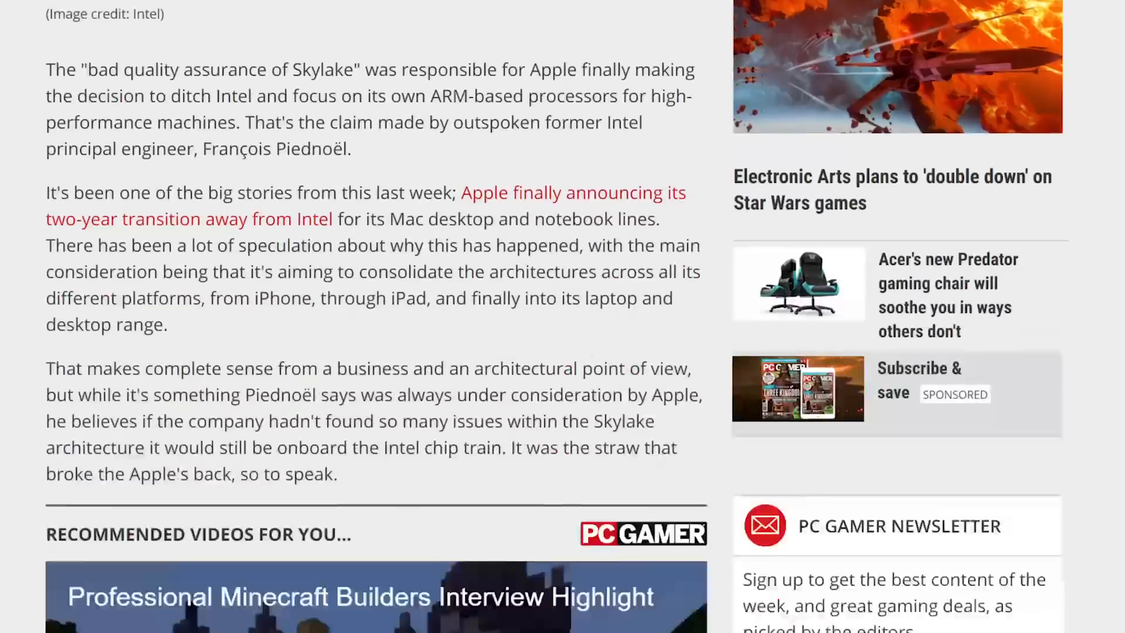
scroll("down", 3)
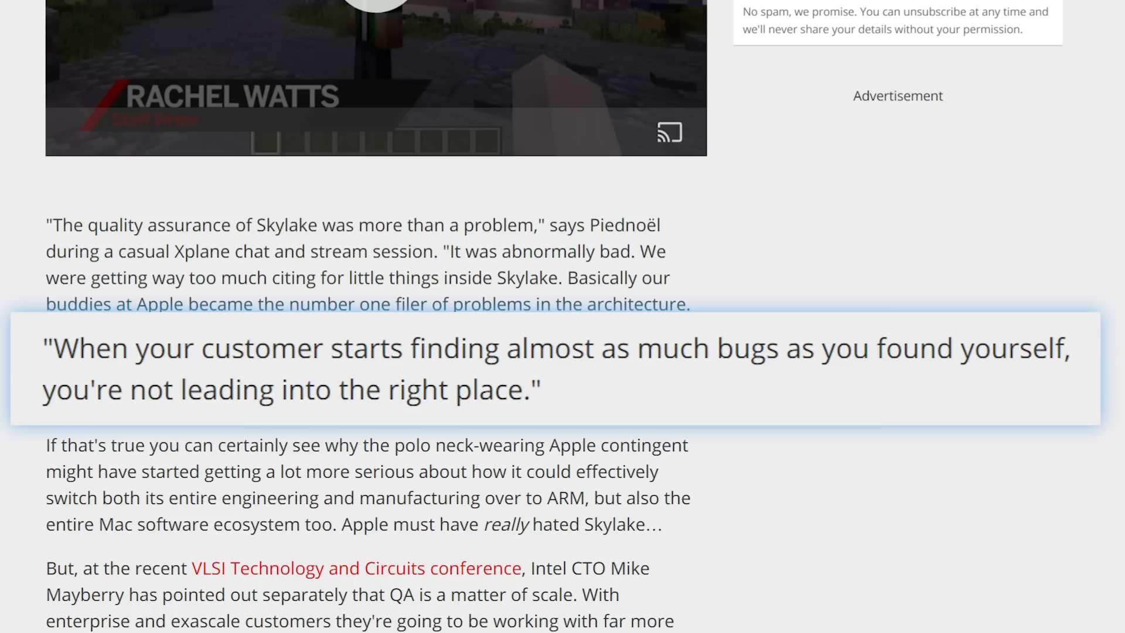
scroll("down", 3)
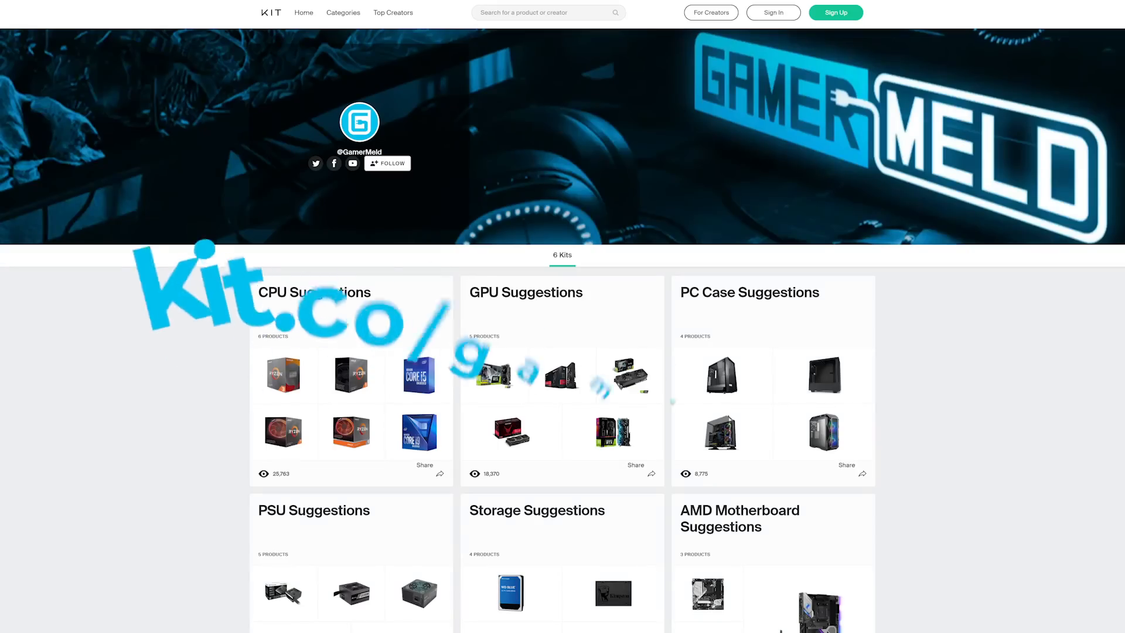
scroll("down", 3)
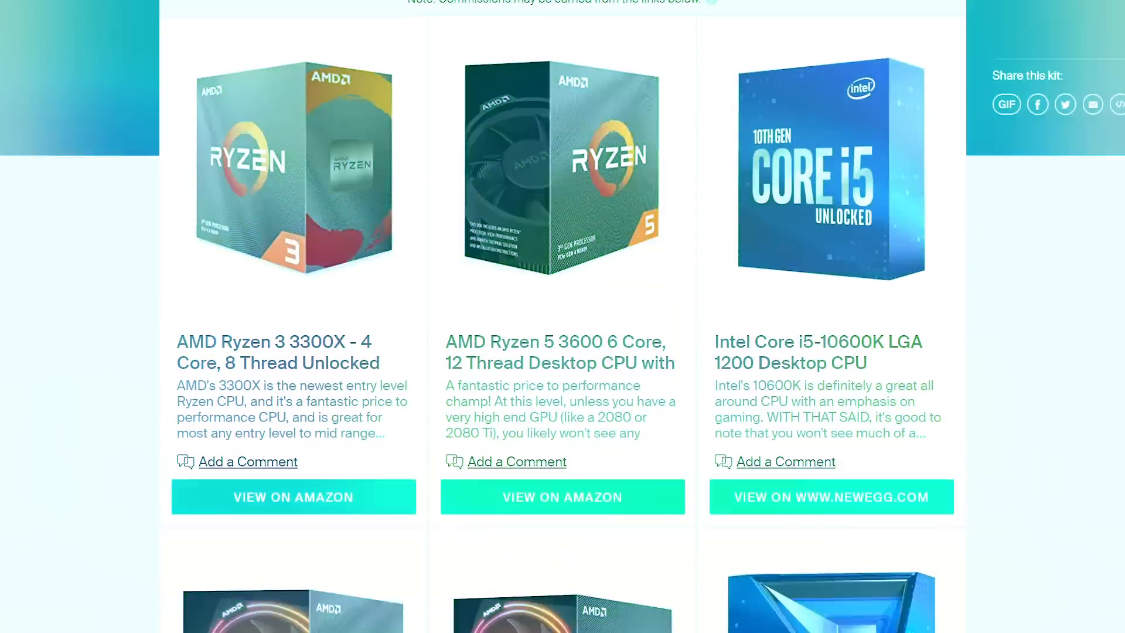
scroll("down", 3)
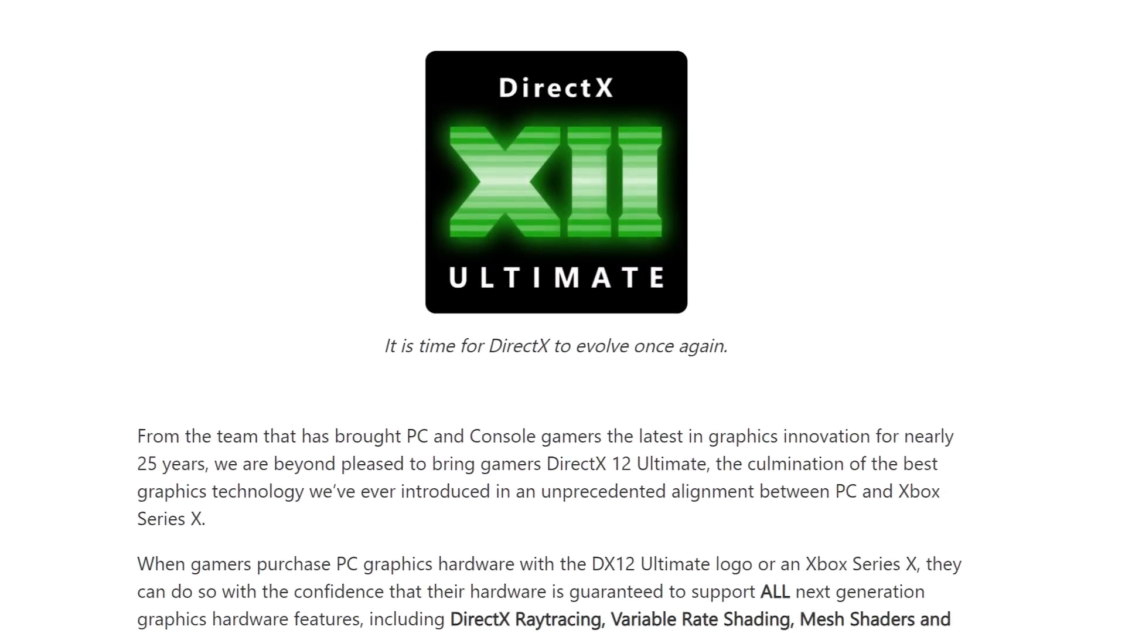
scroll("down", 3)
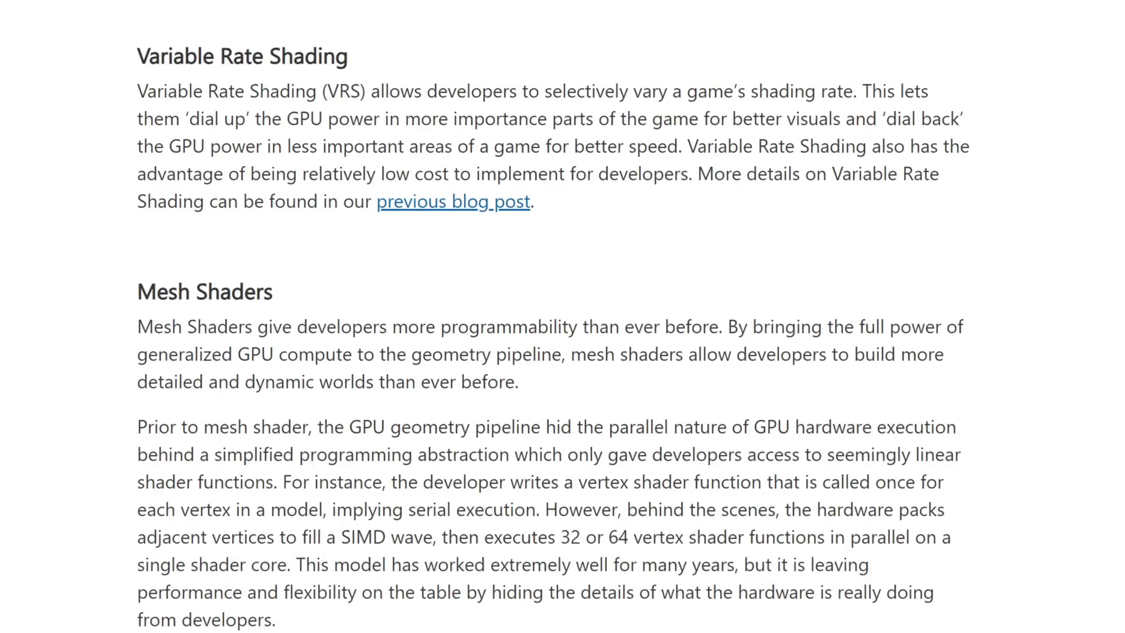
scroll("down", 3)
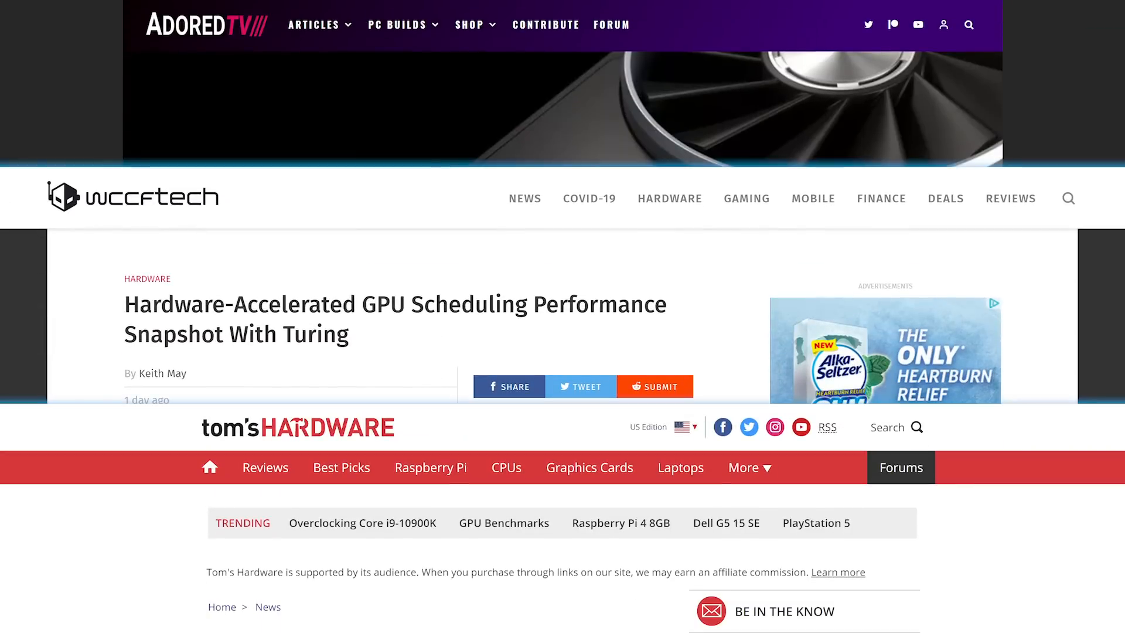
scroll("down", 3)
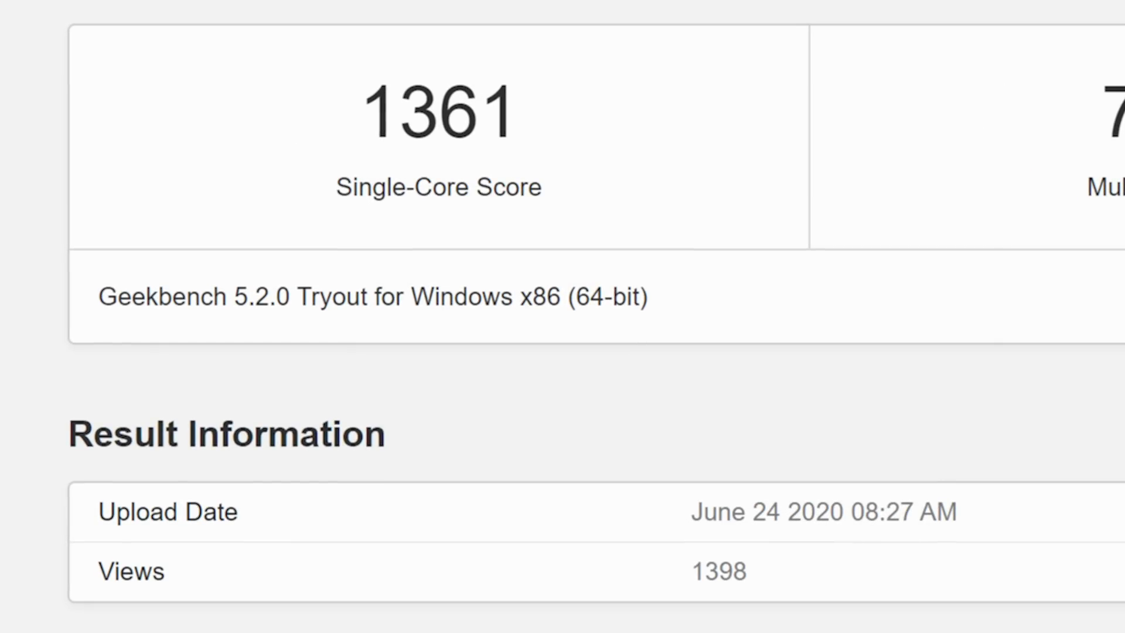
scroll("down", 3)
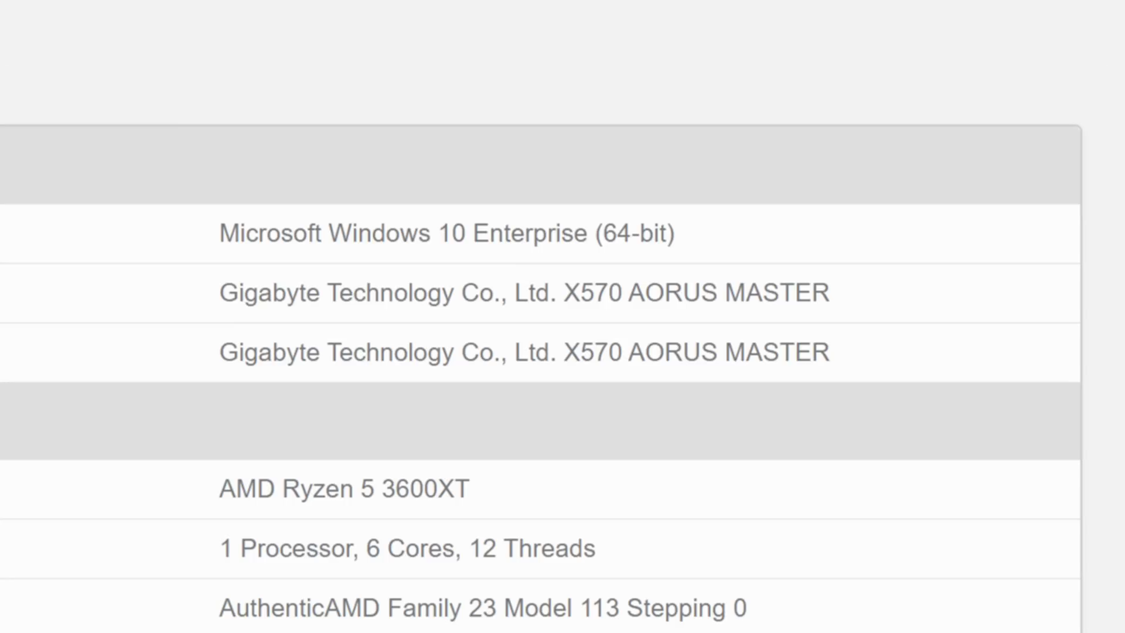
scroll("down", 3)
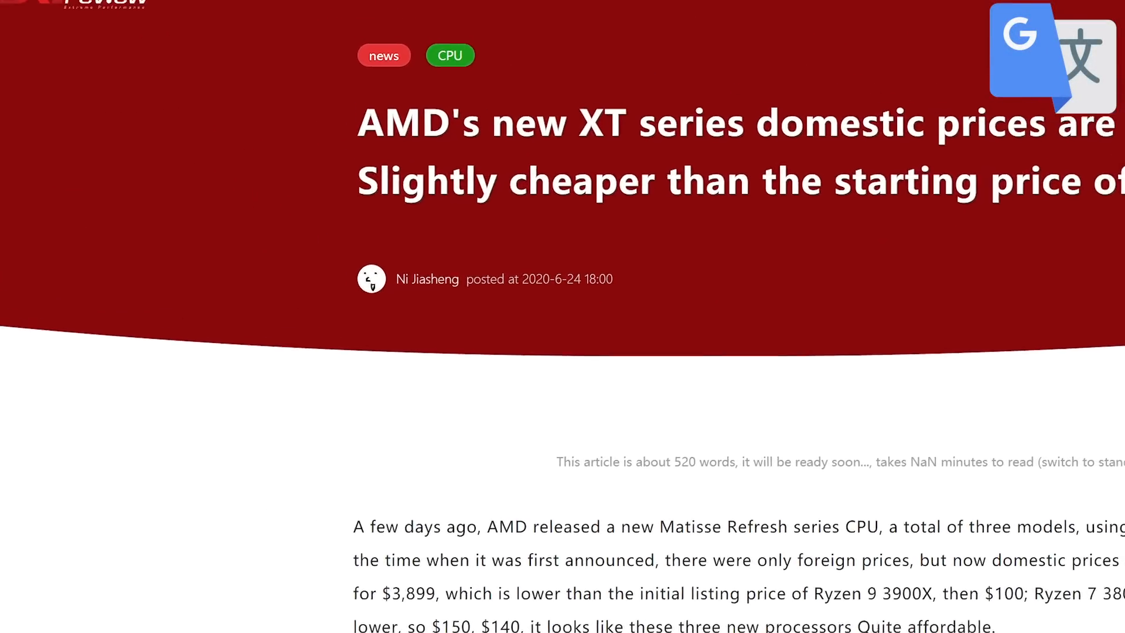
scroll("down", 3)
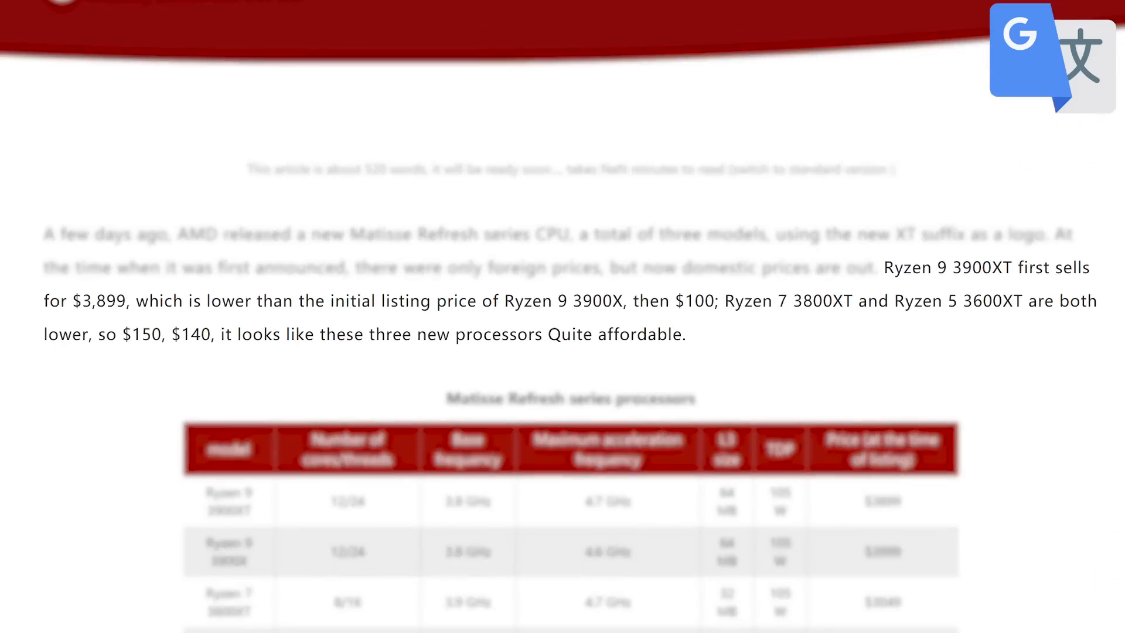